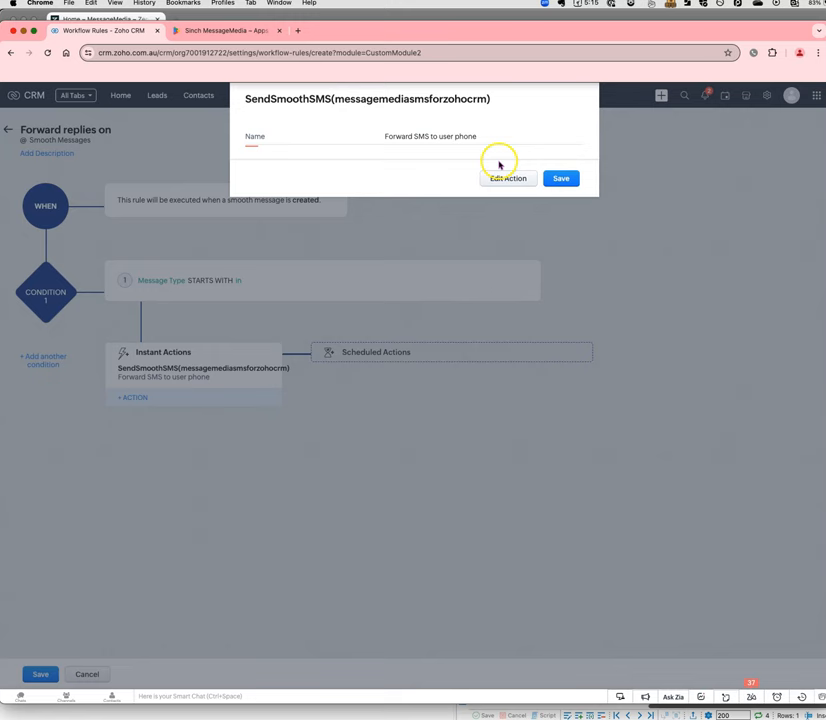
Expand the Forward SMS to user phone action into its full edit form with recipient and template.
left_click(508, 178)
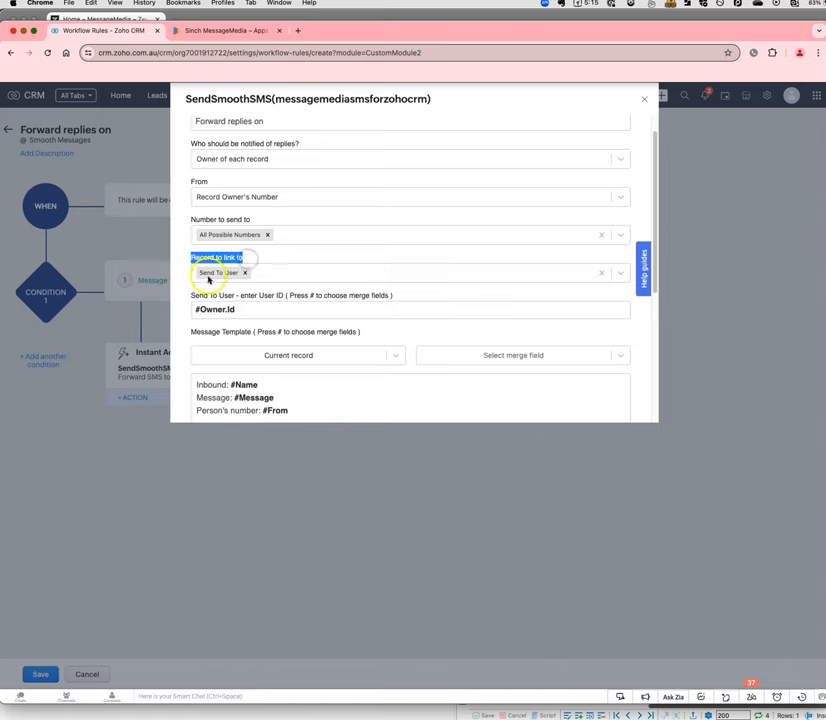